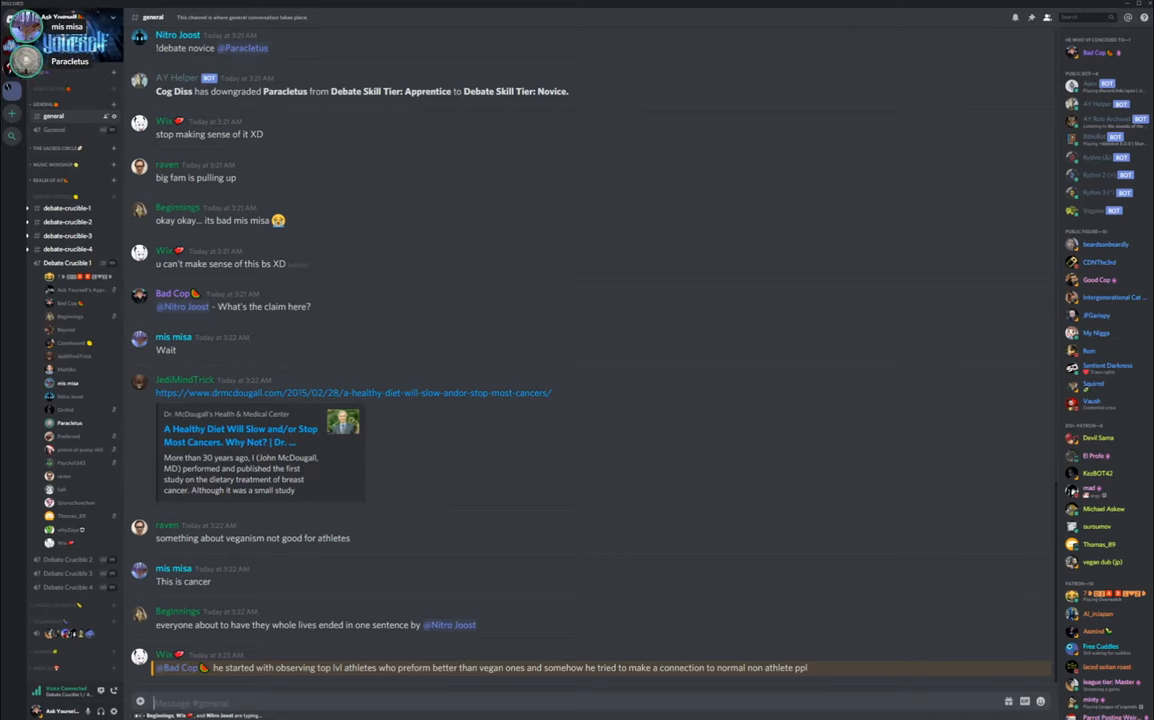
- Post short joking replies in #general, starting with "Cures ebola?"
text(Cures)
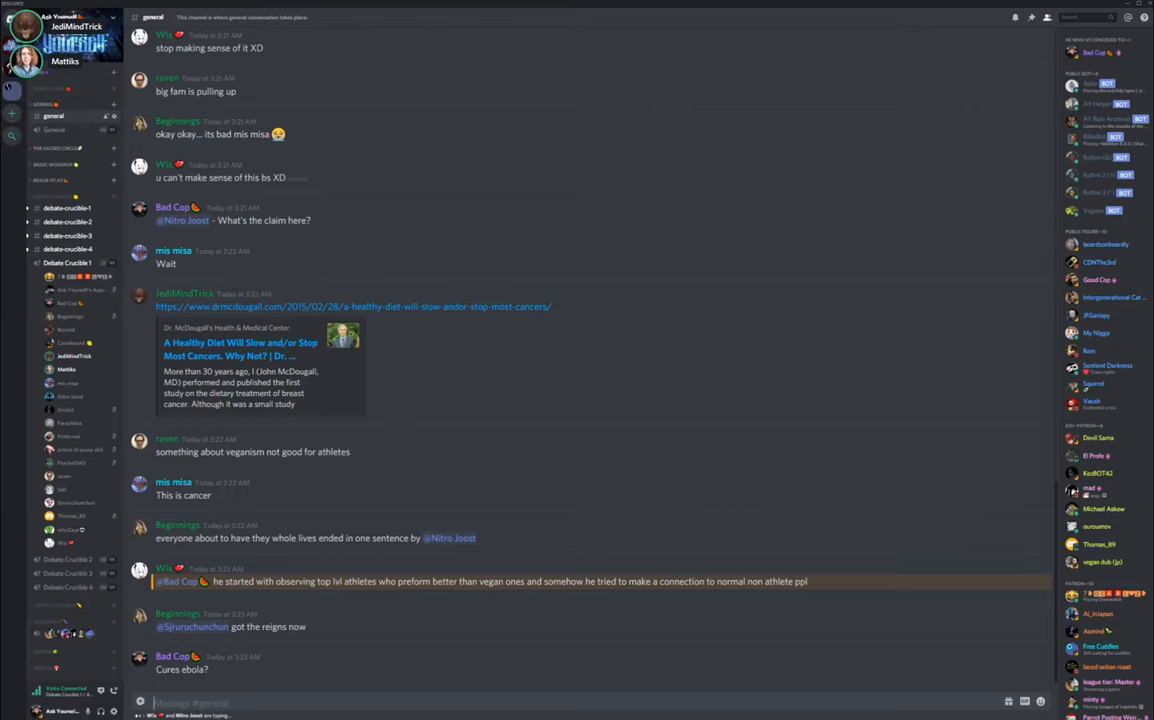
scroll(down, 3)
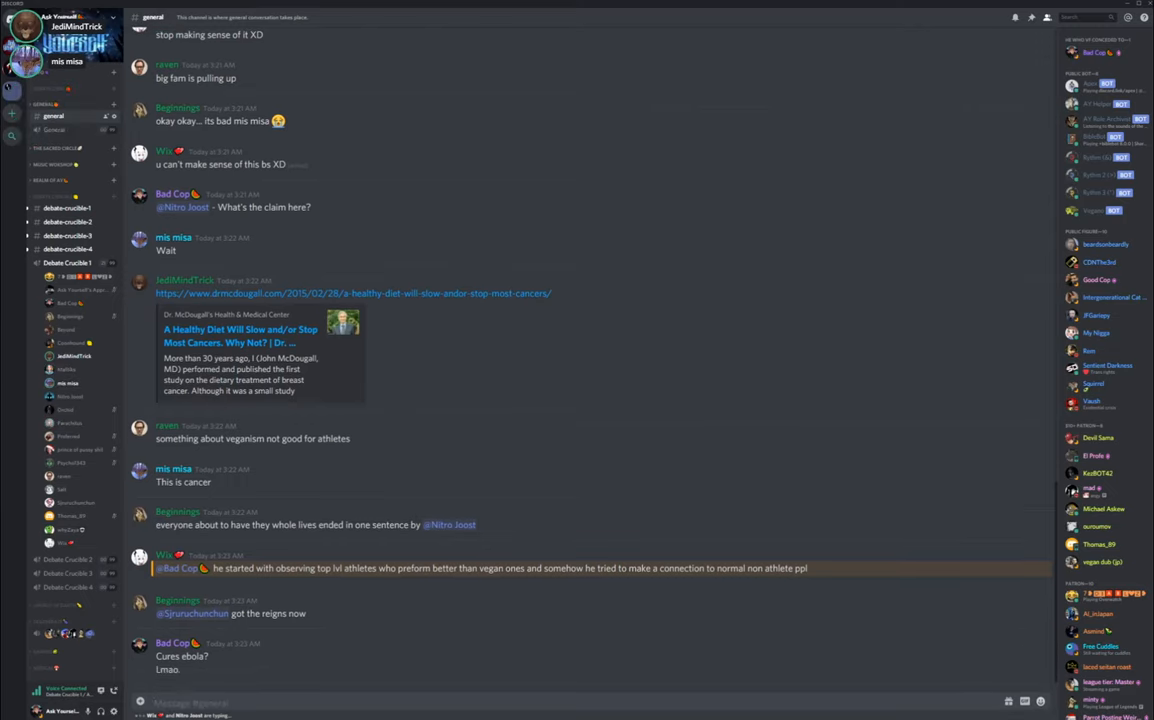
text(Wah)
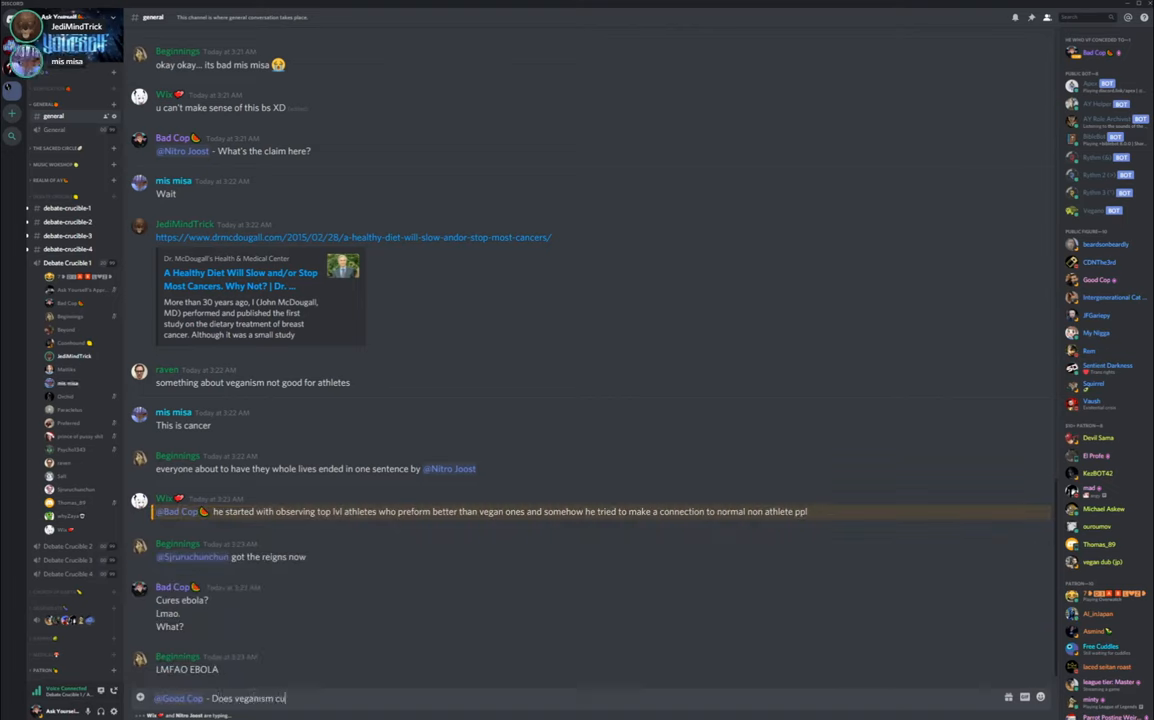
scroll(down, 3)
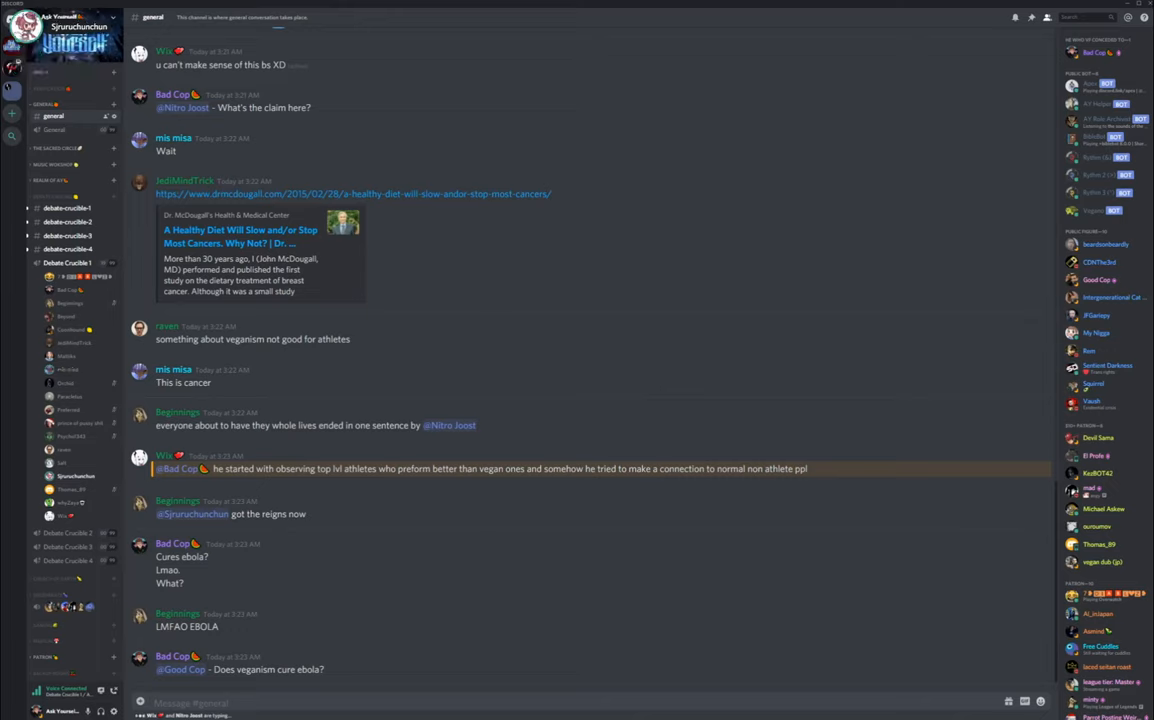
- Send "That's like the funniest claim ever.", "I'm actually in tears." and "Why are vegans..." replies
text(That's)
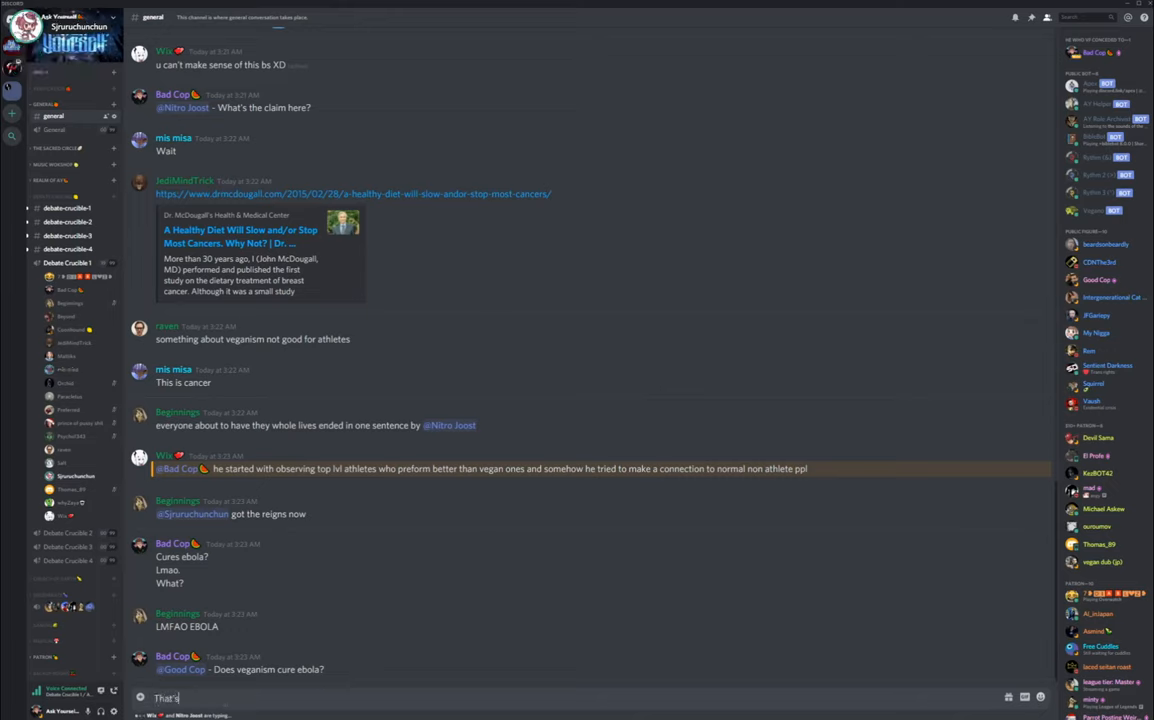
text(like the fun)
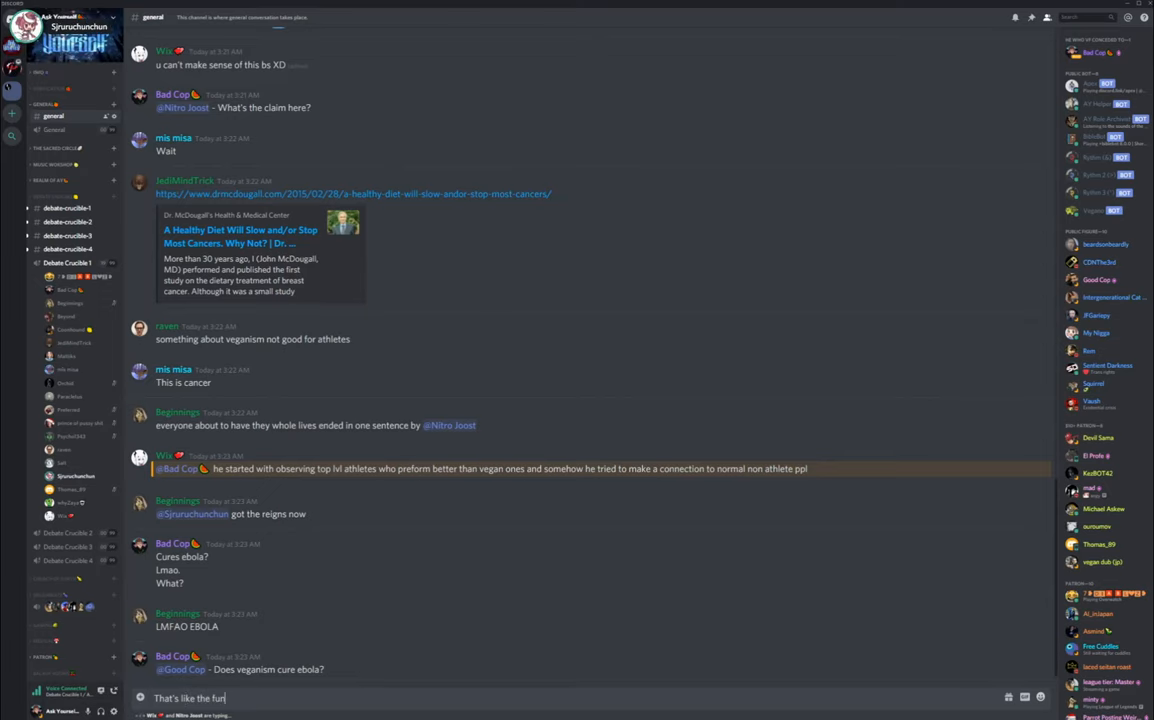
text(niest claim e)
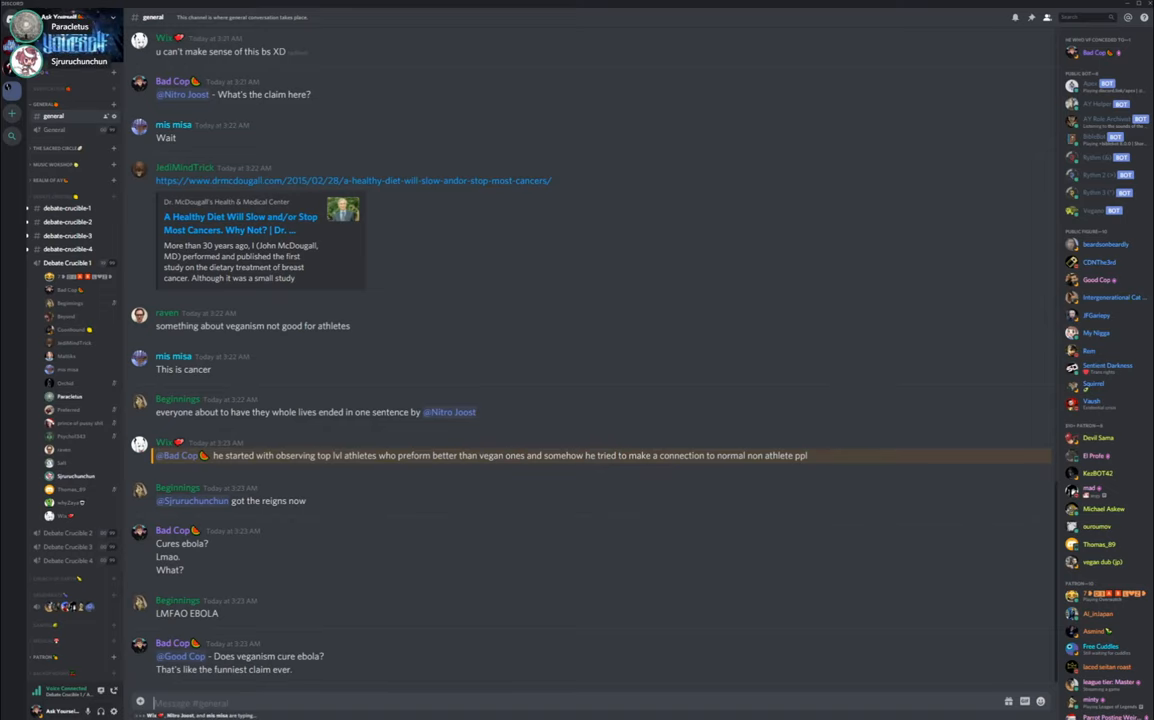
scroll(down, 3)
text(I'm)
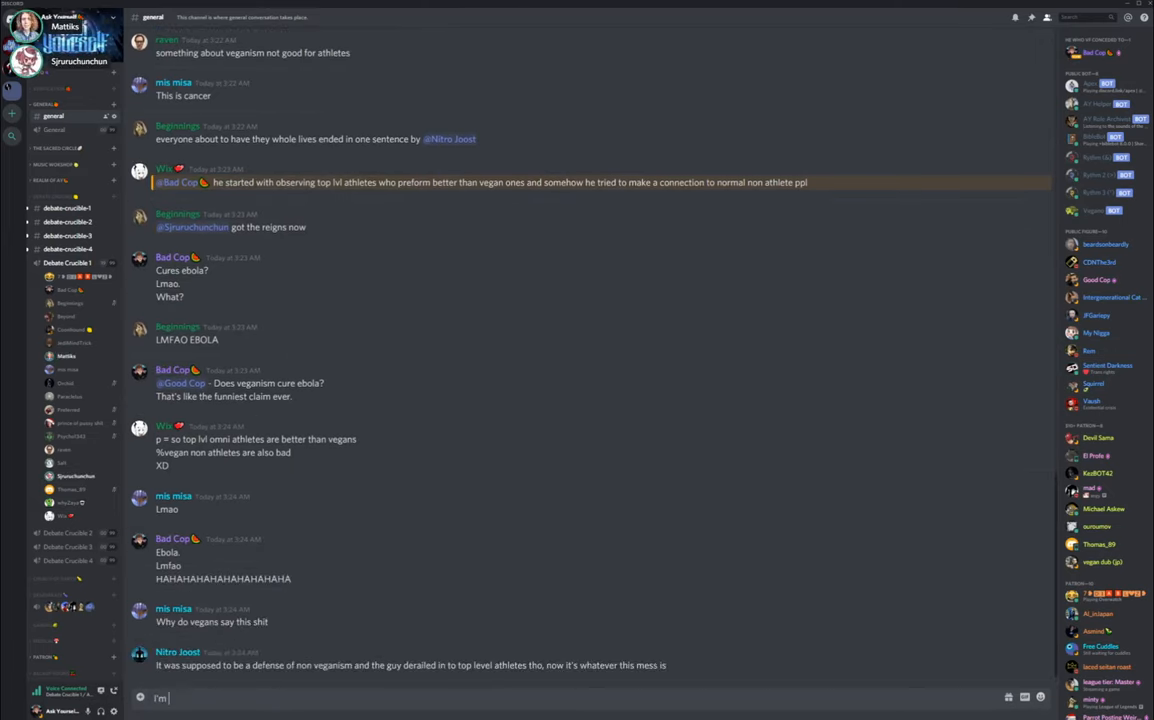
text(actually in tears)
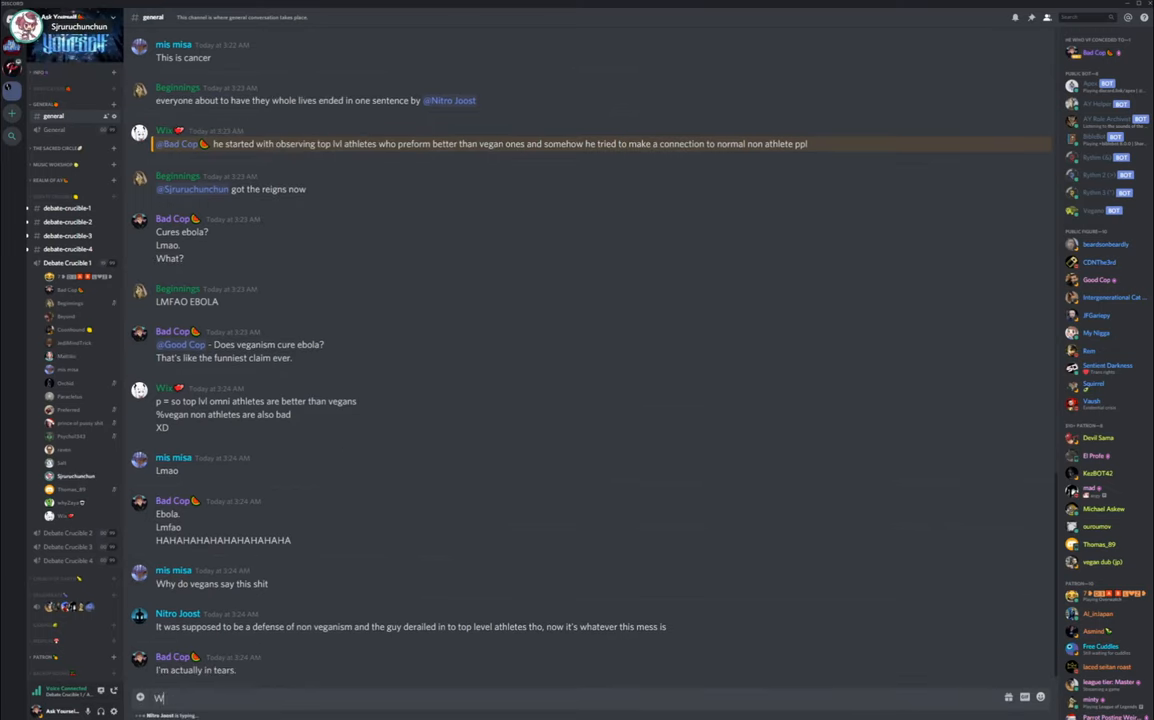
text(hy are vegans)
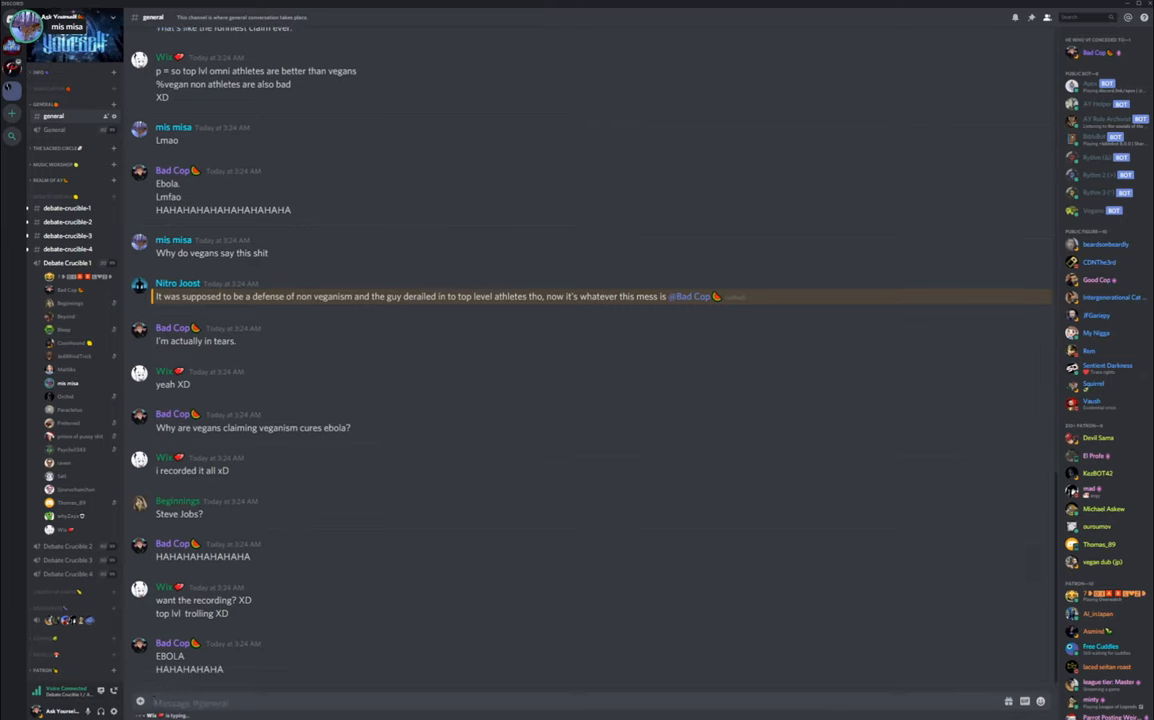
- Send the reply "Woah, I'm so glad I came in here." to #general
scroll(down, 3)
text(Woa)
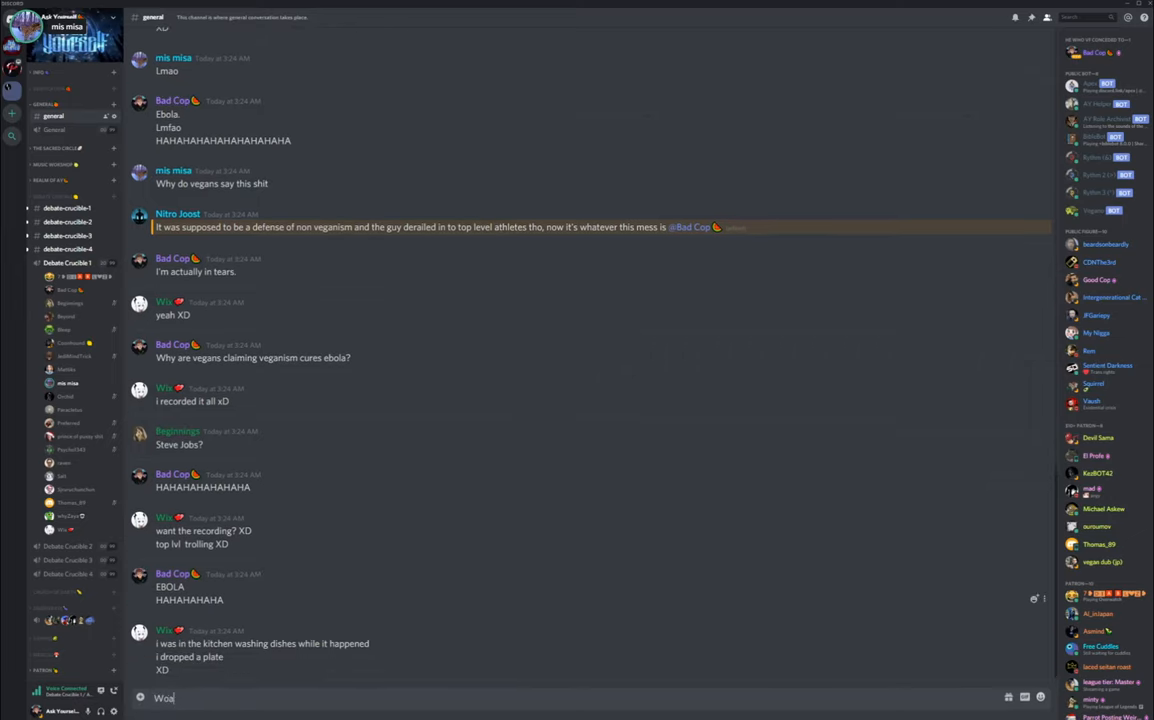
text(h, I'm so glad)
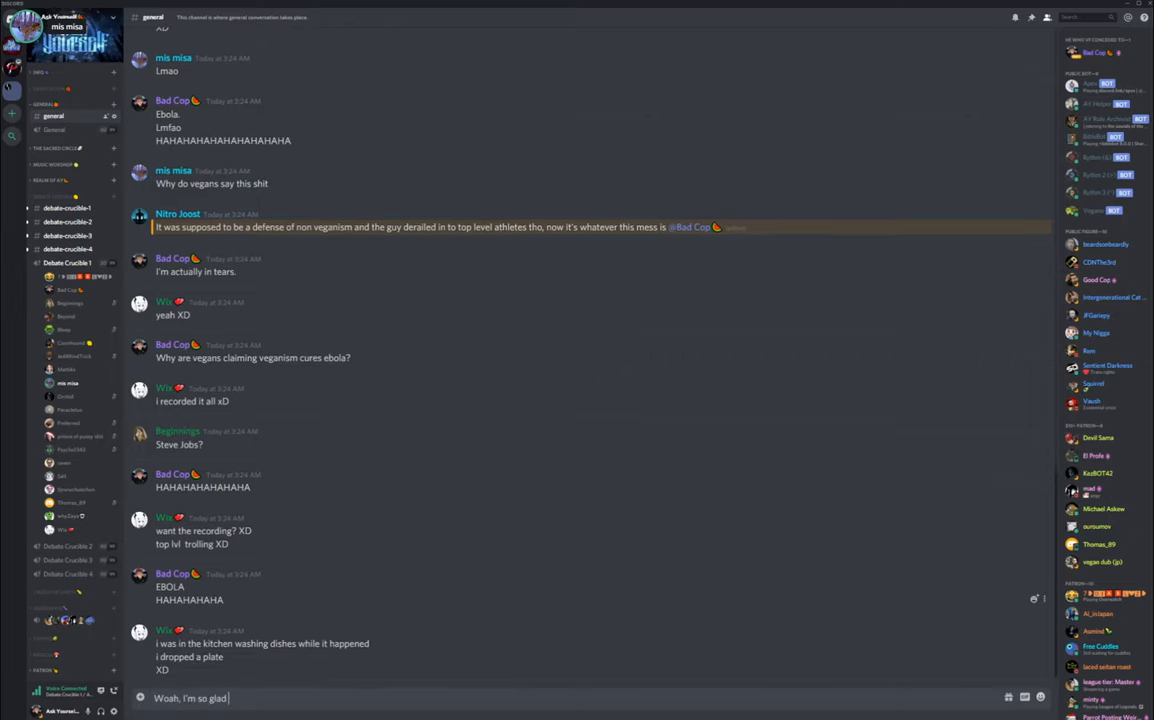
text(I came)
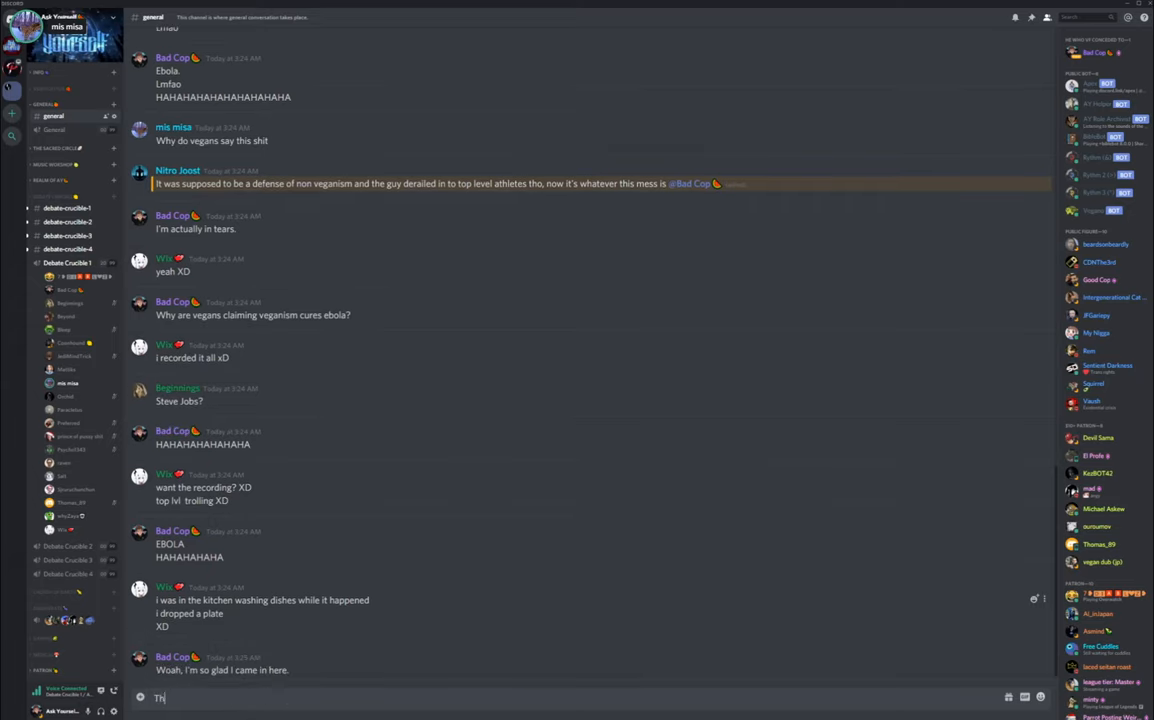
text(is is so funny.)
key(Return)
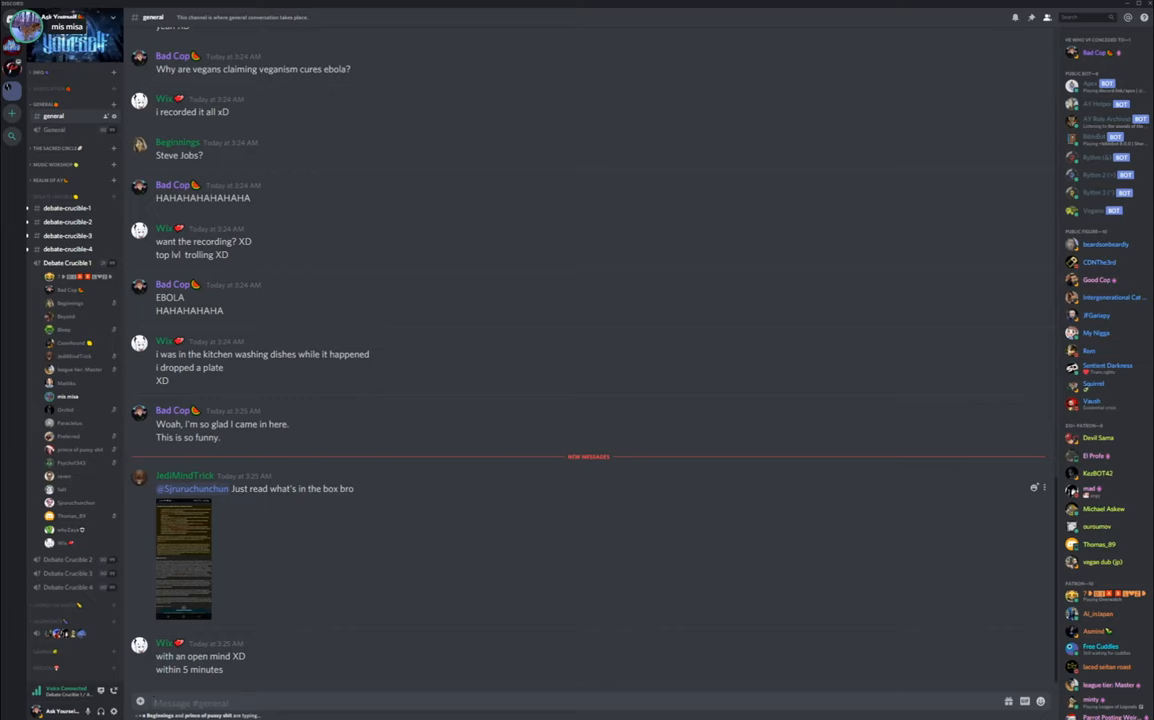
scroll(down, 3)
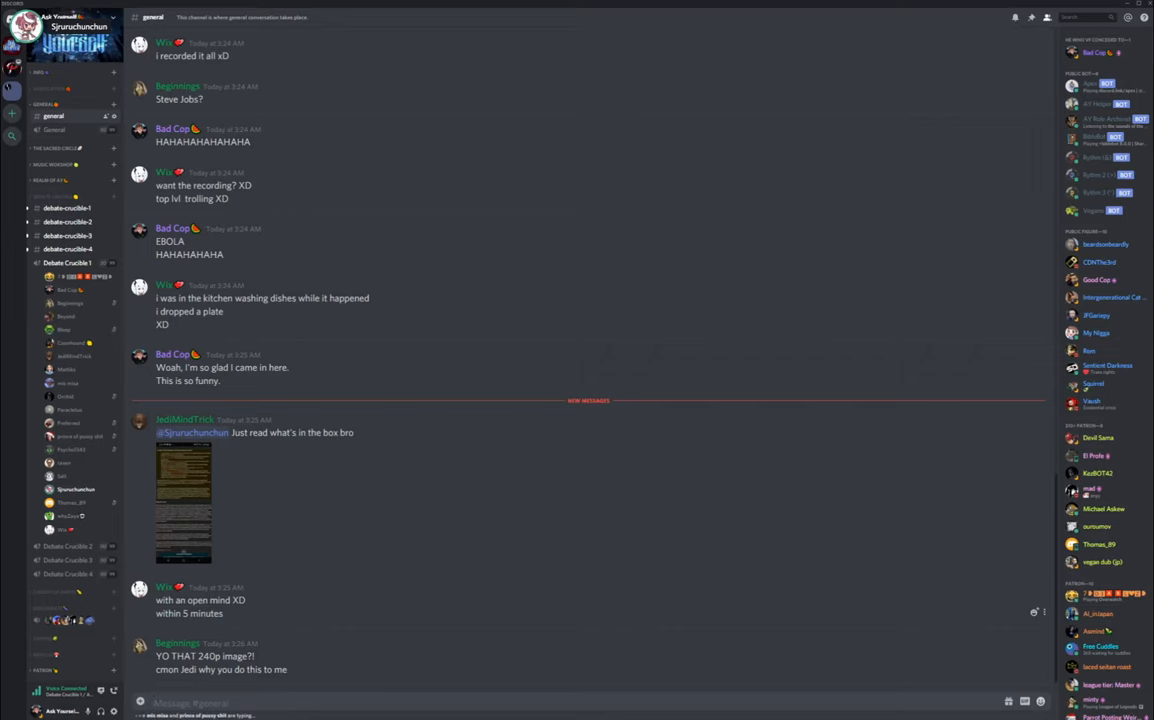
scroll(down, 3)
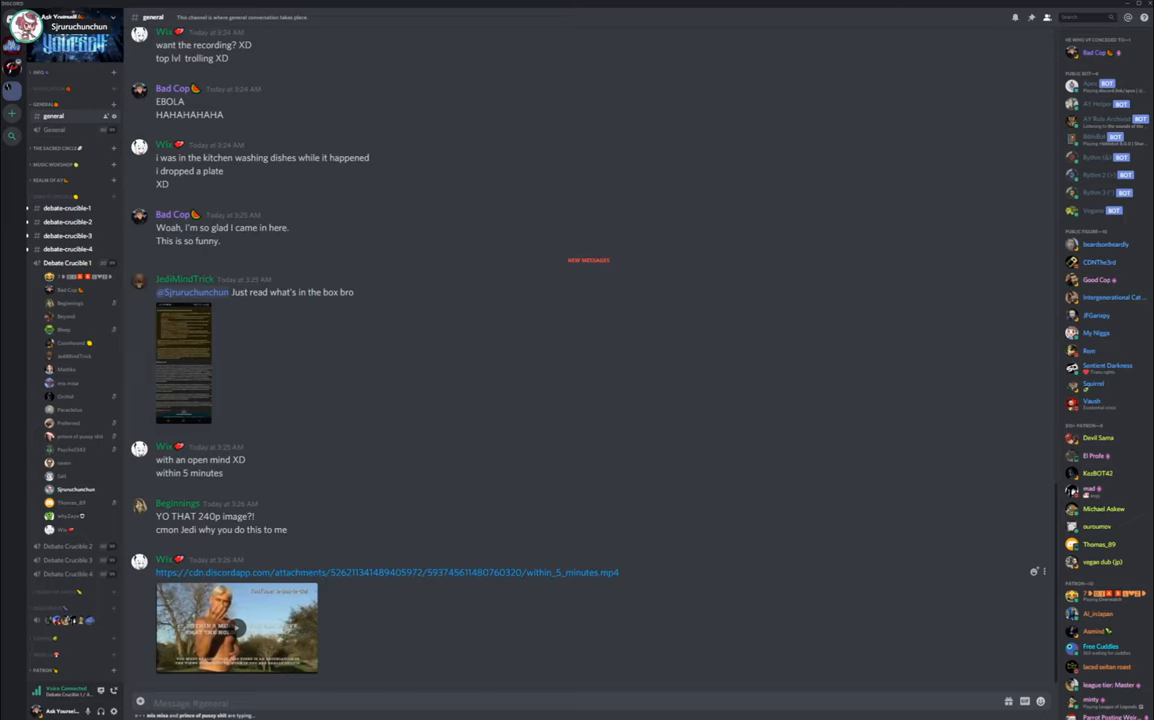
scroll(down, 3)
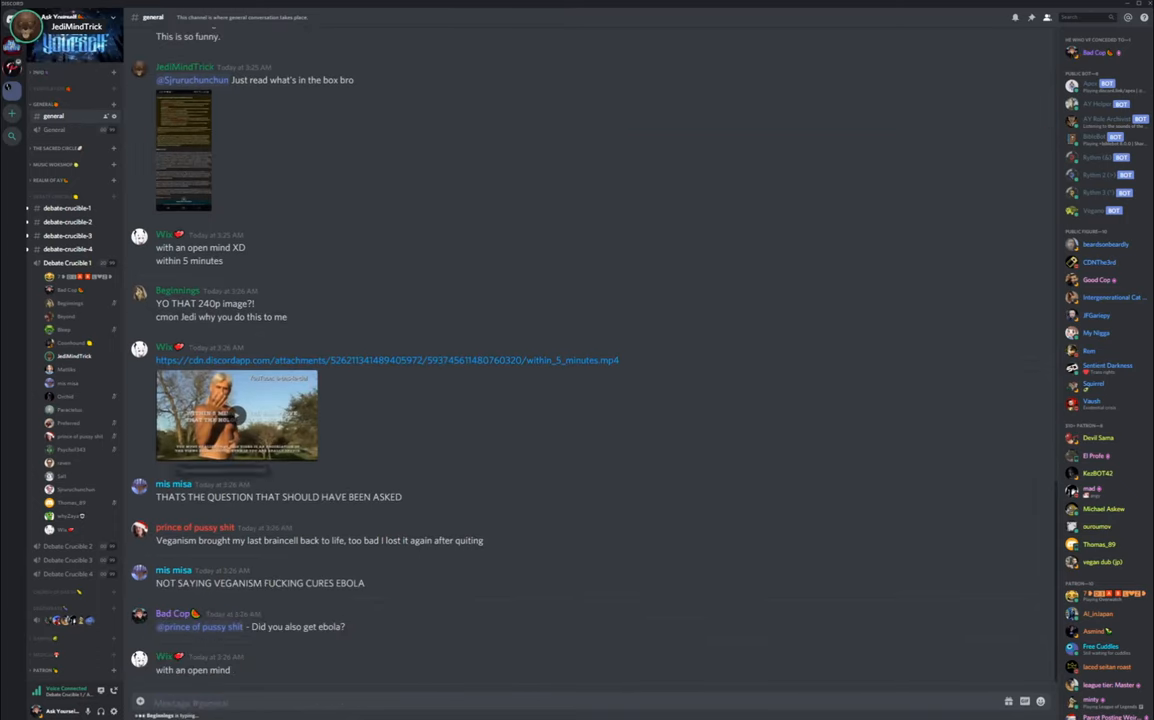
mouse_move(230, 483)
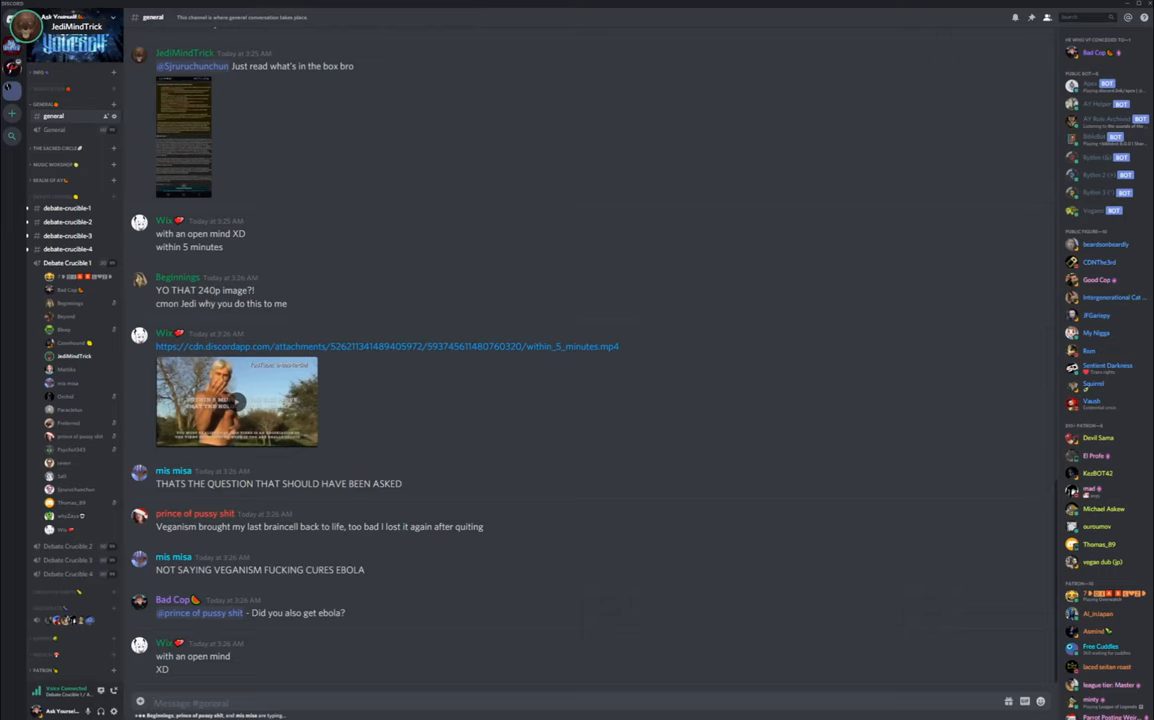
scroll(down, 3)
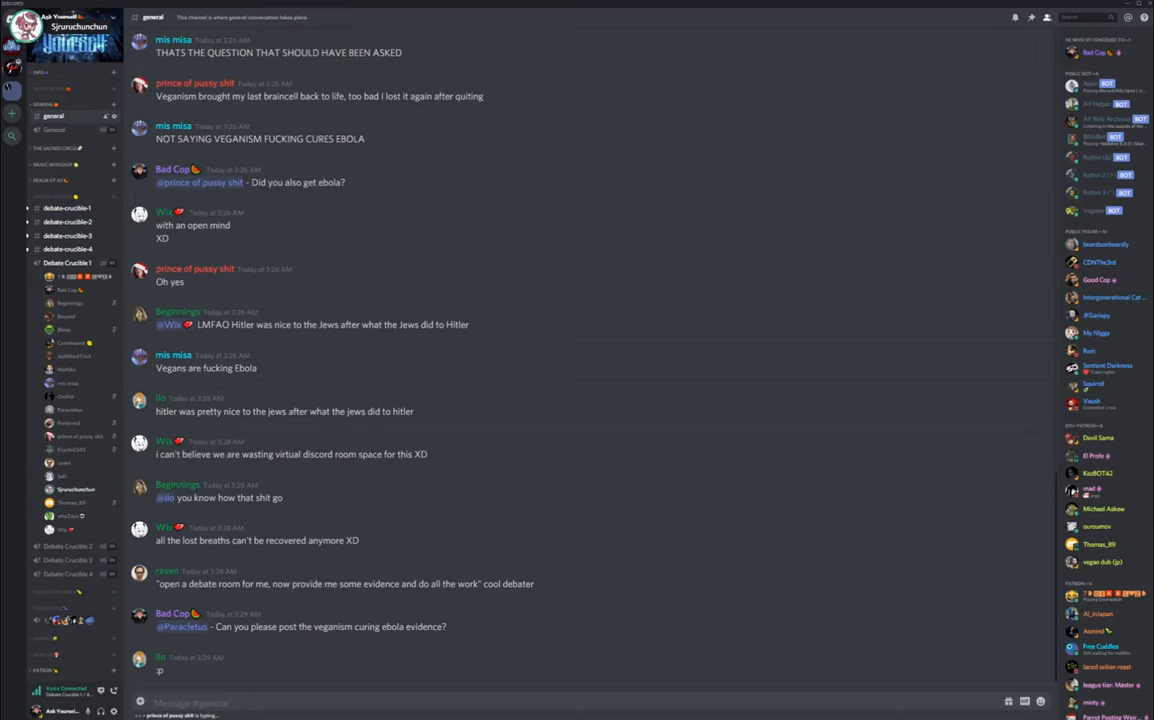
- Type the reply "That's honestly my new favourite claim." in #general
text(That's honestly my)
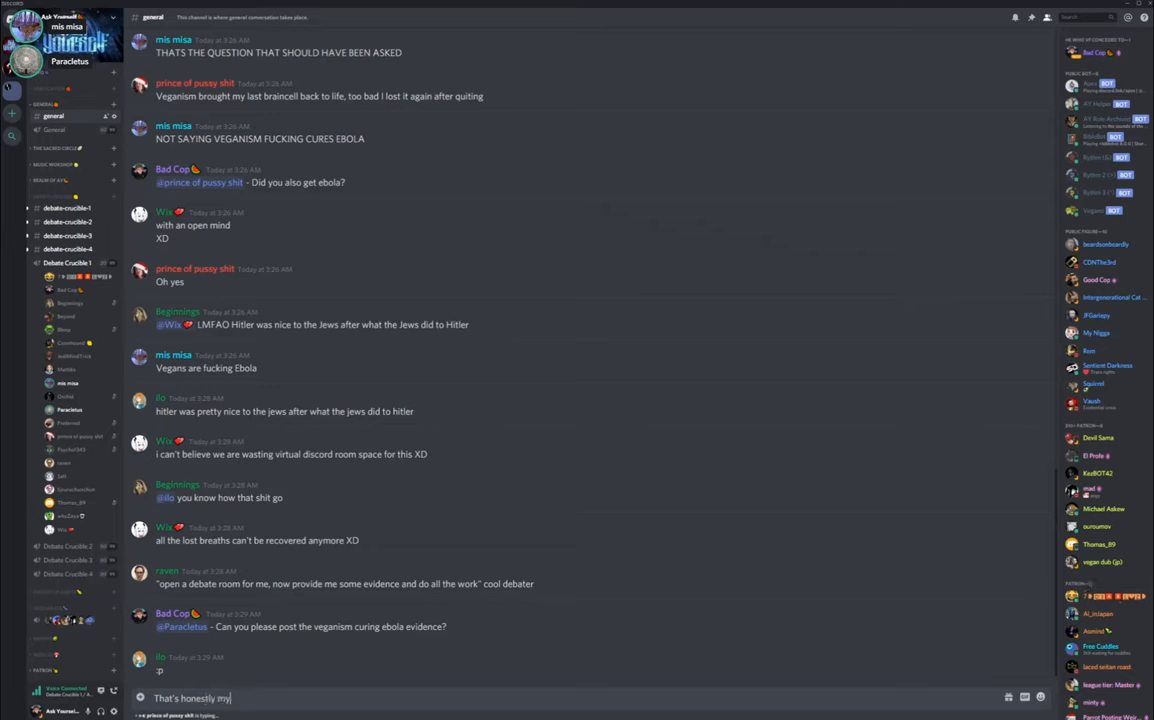
text(new favourite)
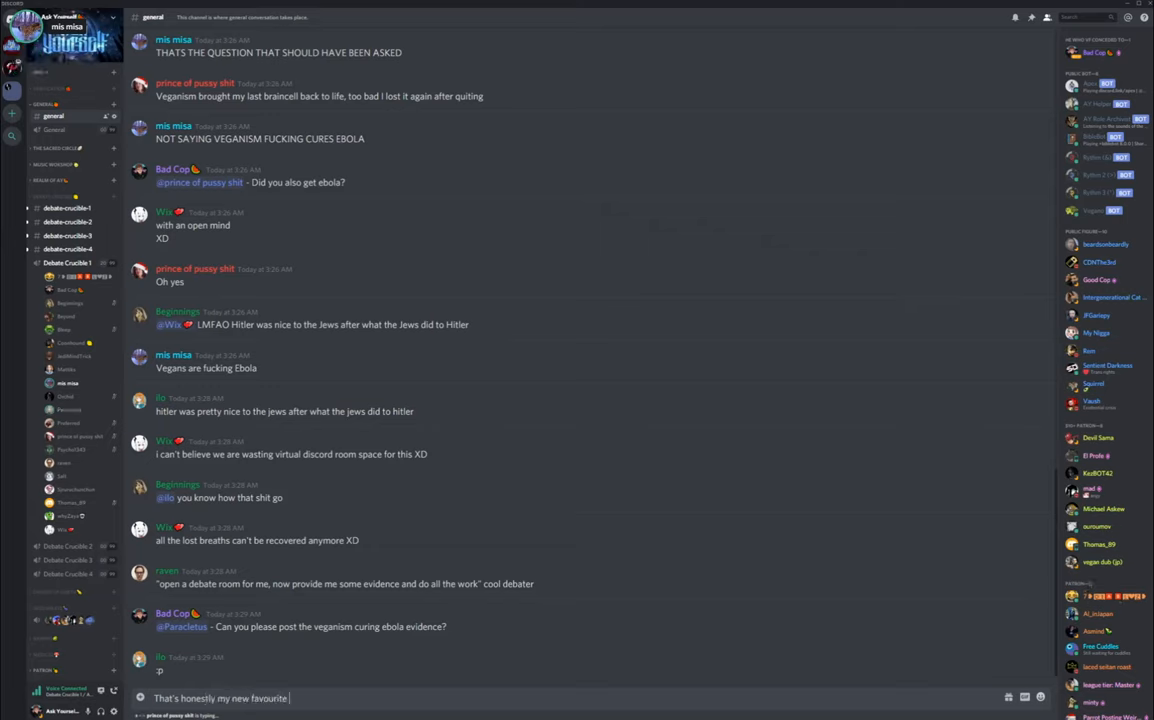
text(calim)
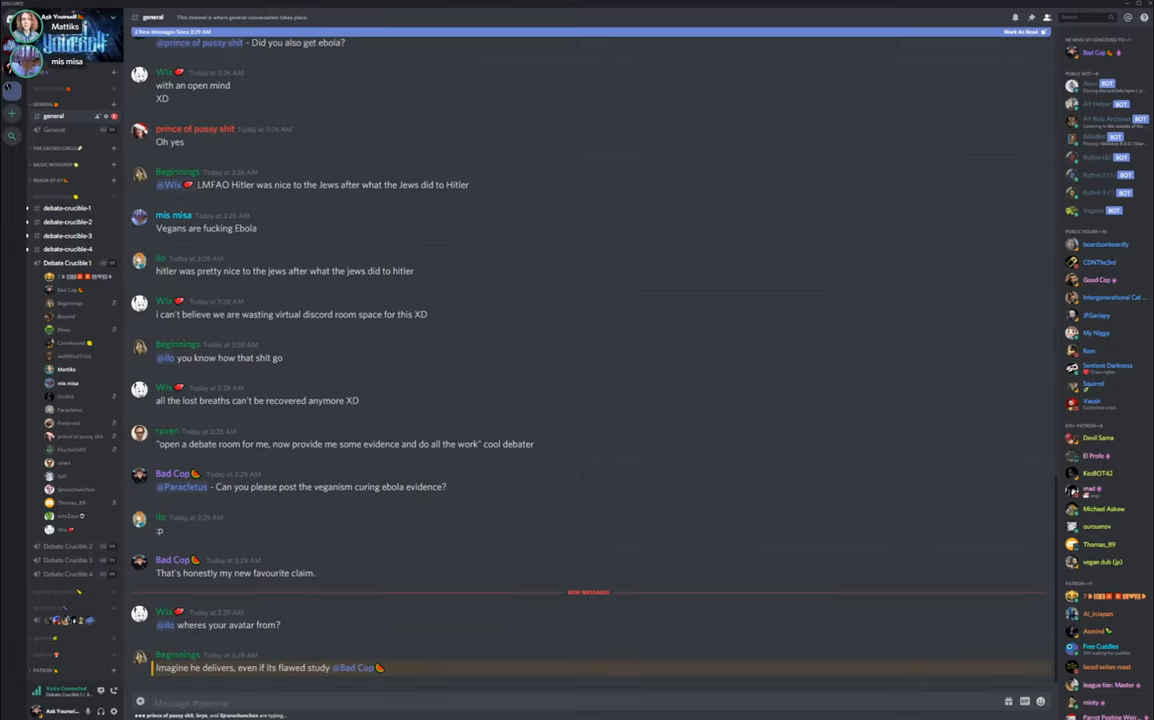
scroll(down, 3)
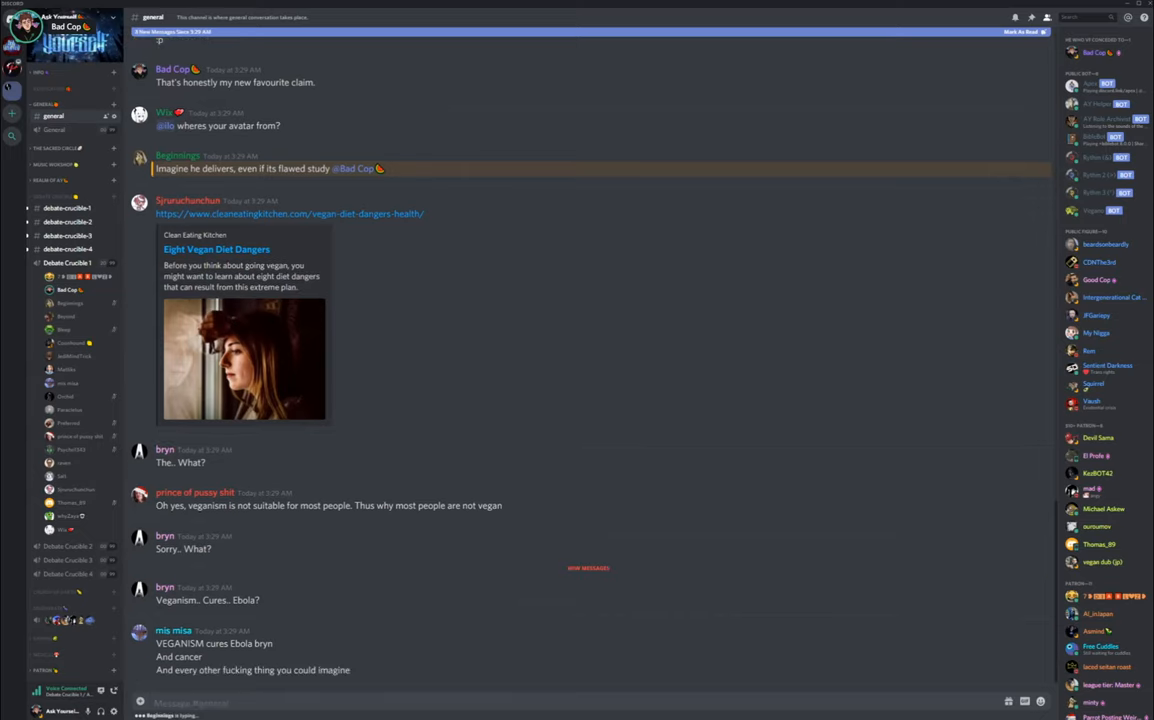
scroll(down, 3)
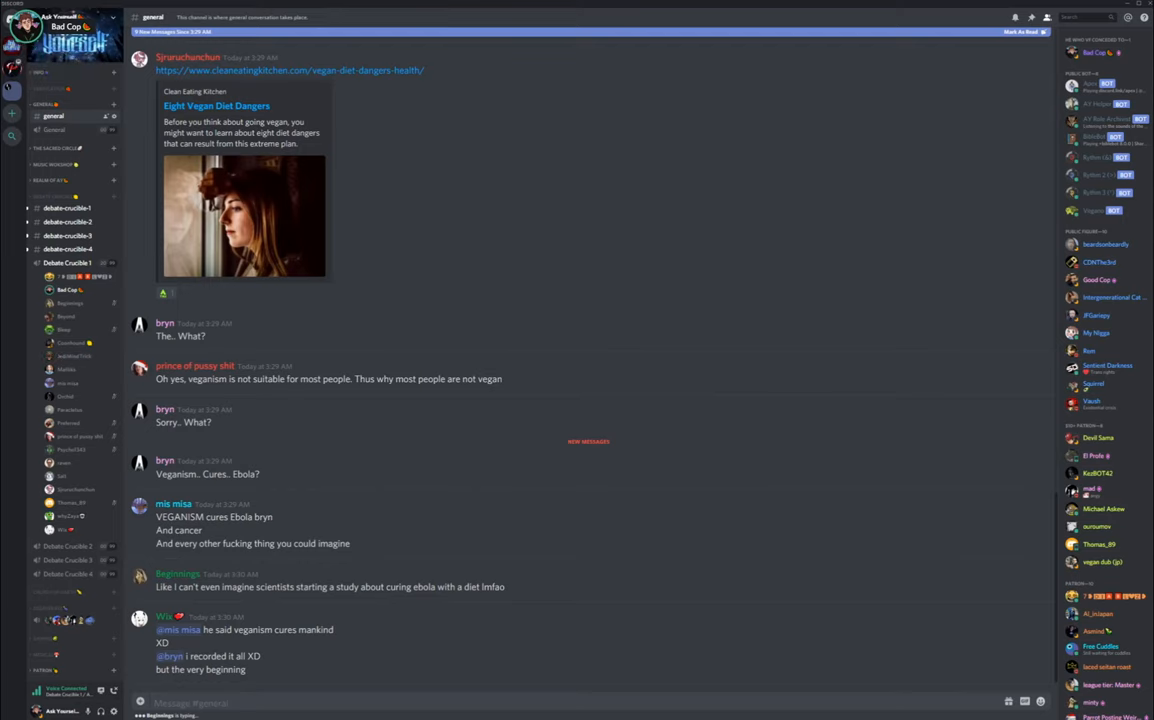
scroll(down, 3)
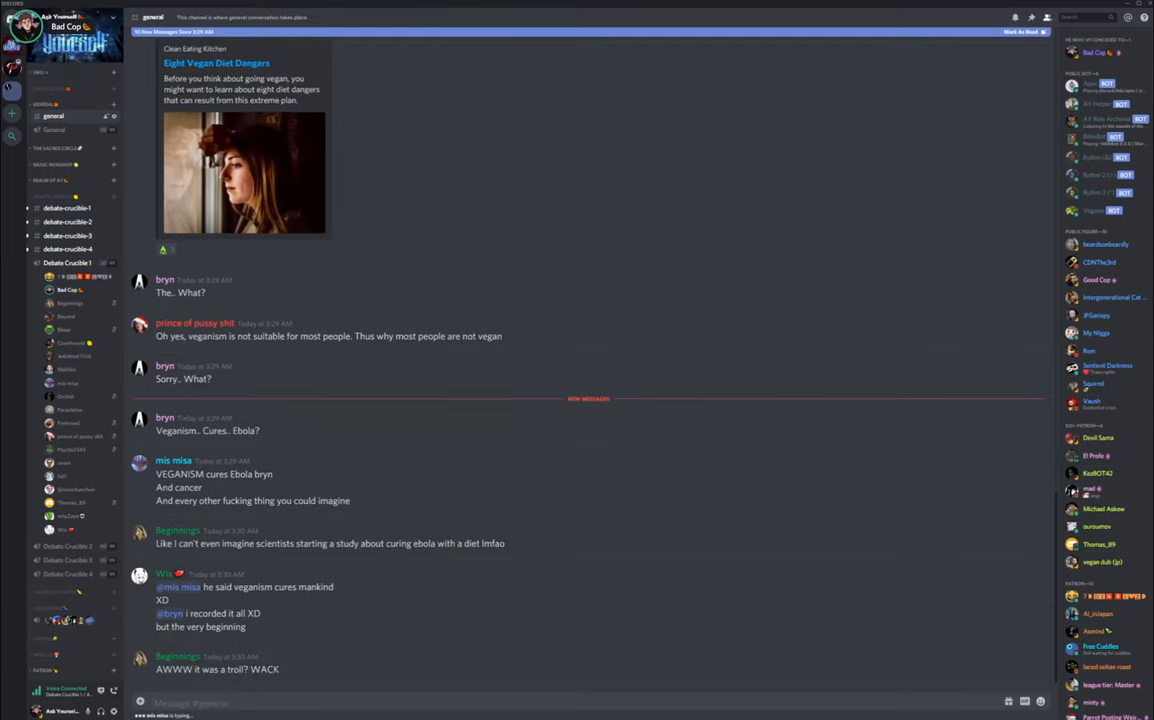
scroll(down, 3)
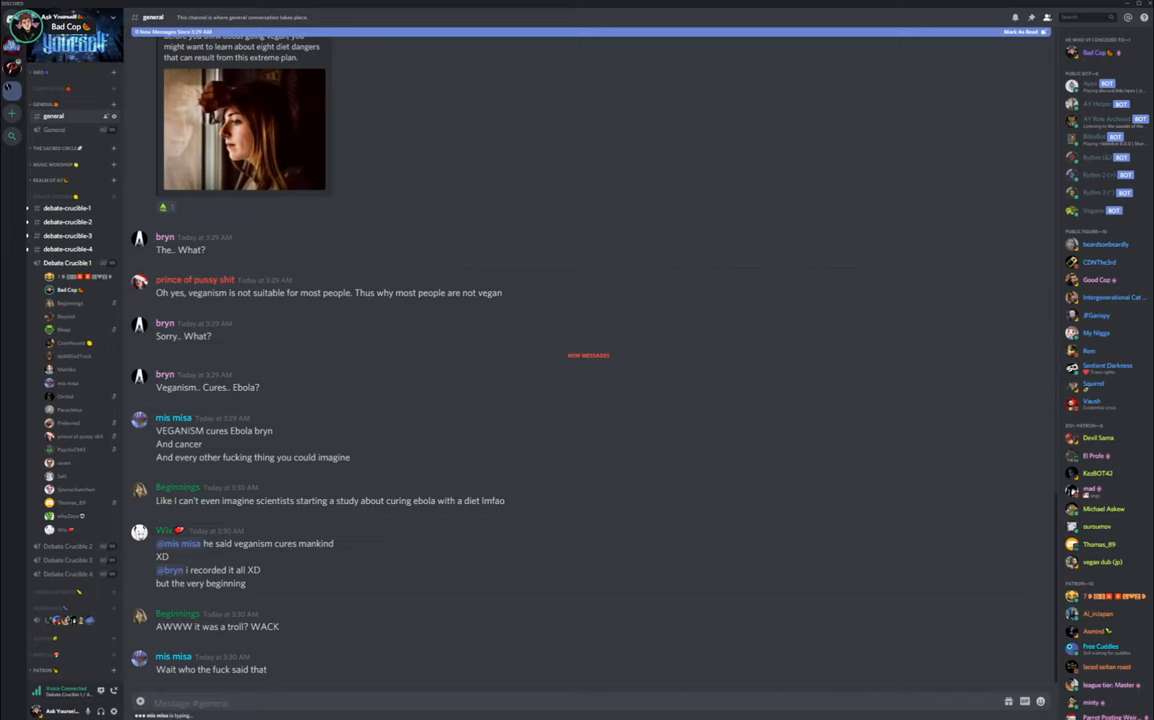
scroll(down, 3)
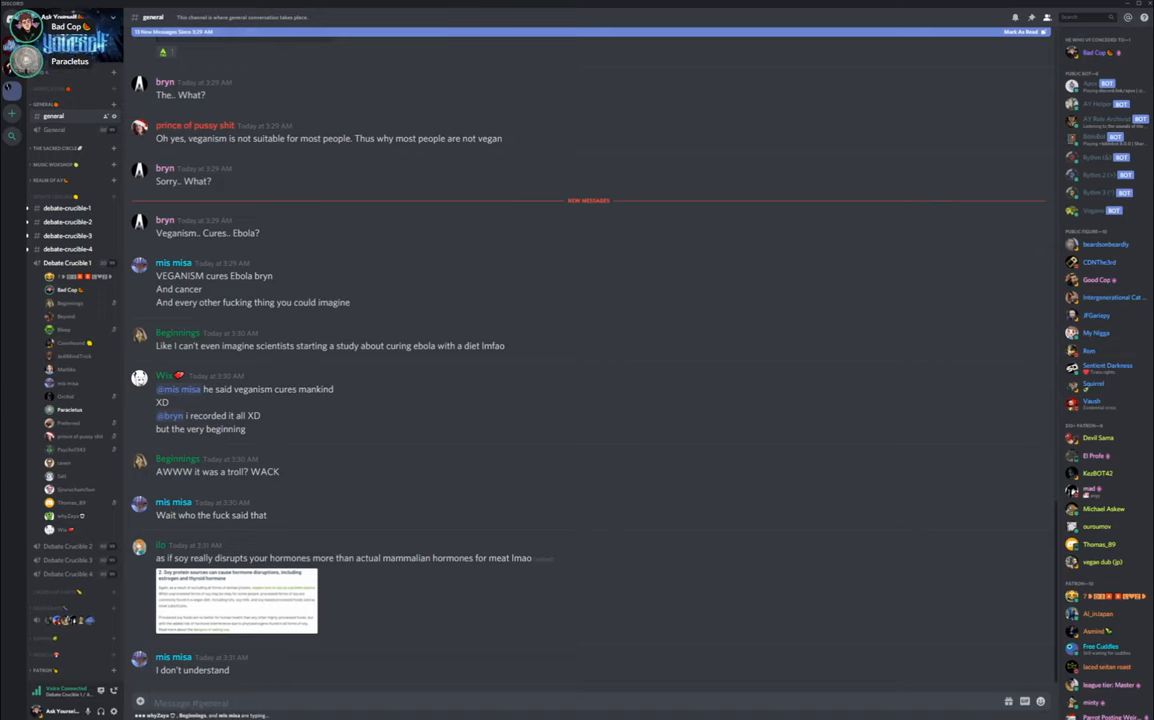
scroll(down, 3)
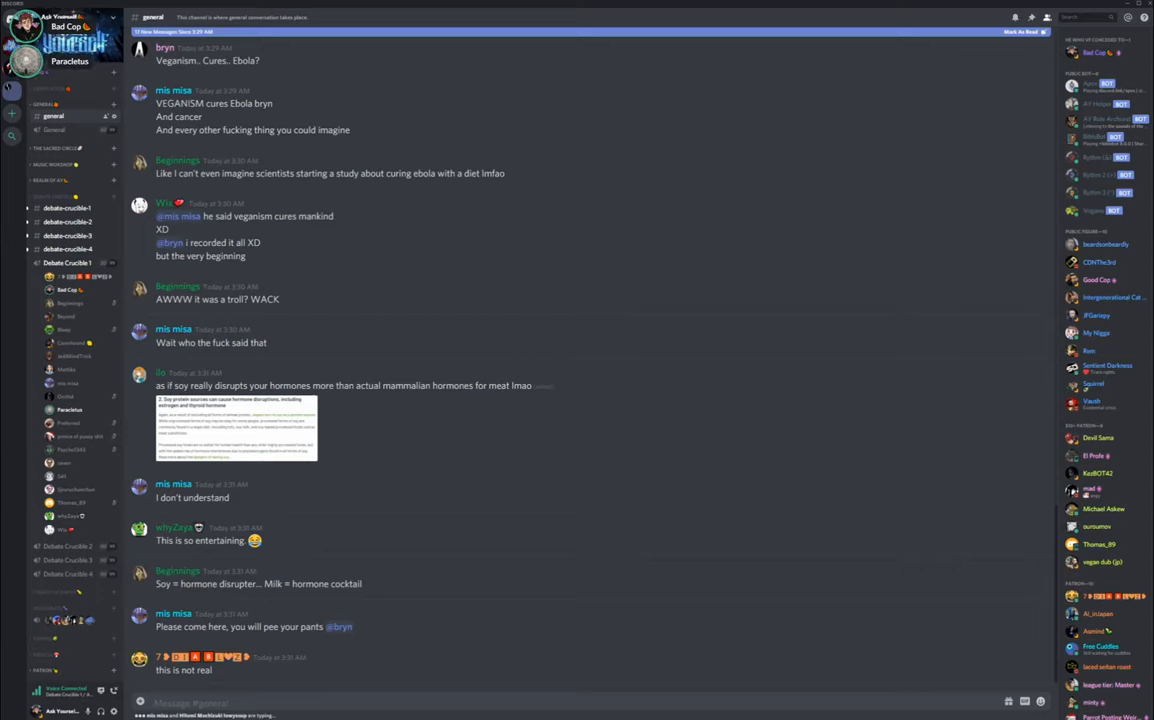
scroll(down, 3)
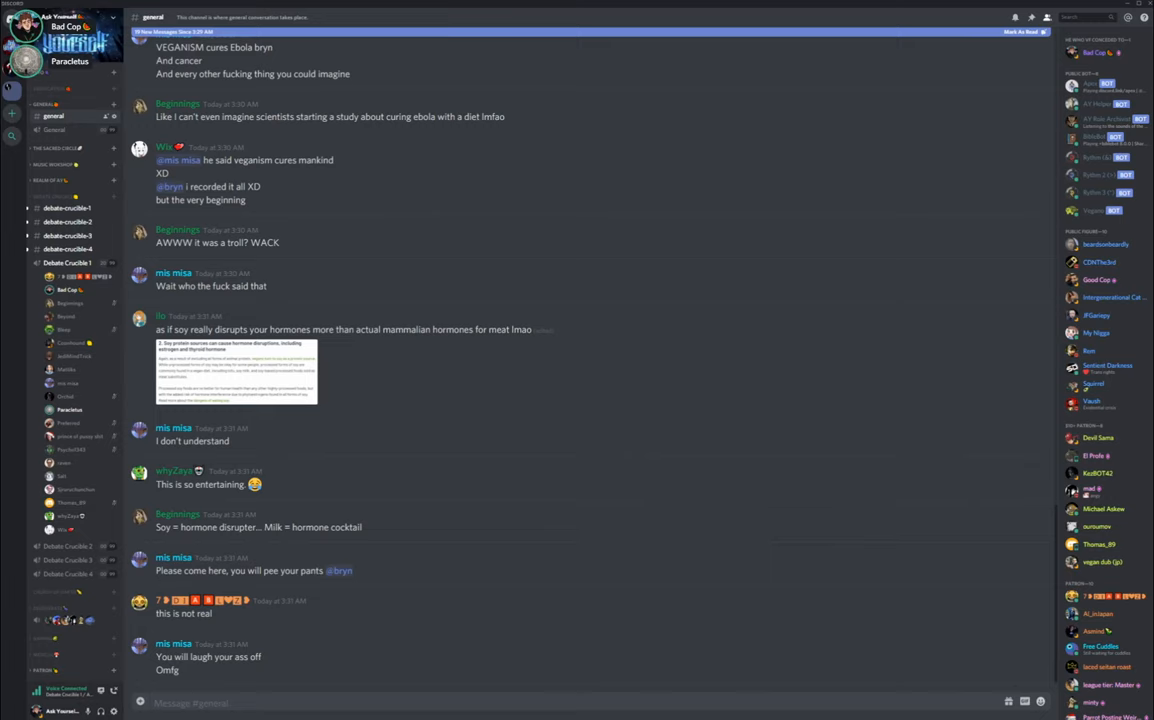
scroll(down, 3)
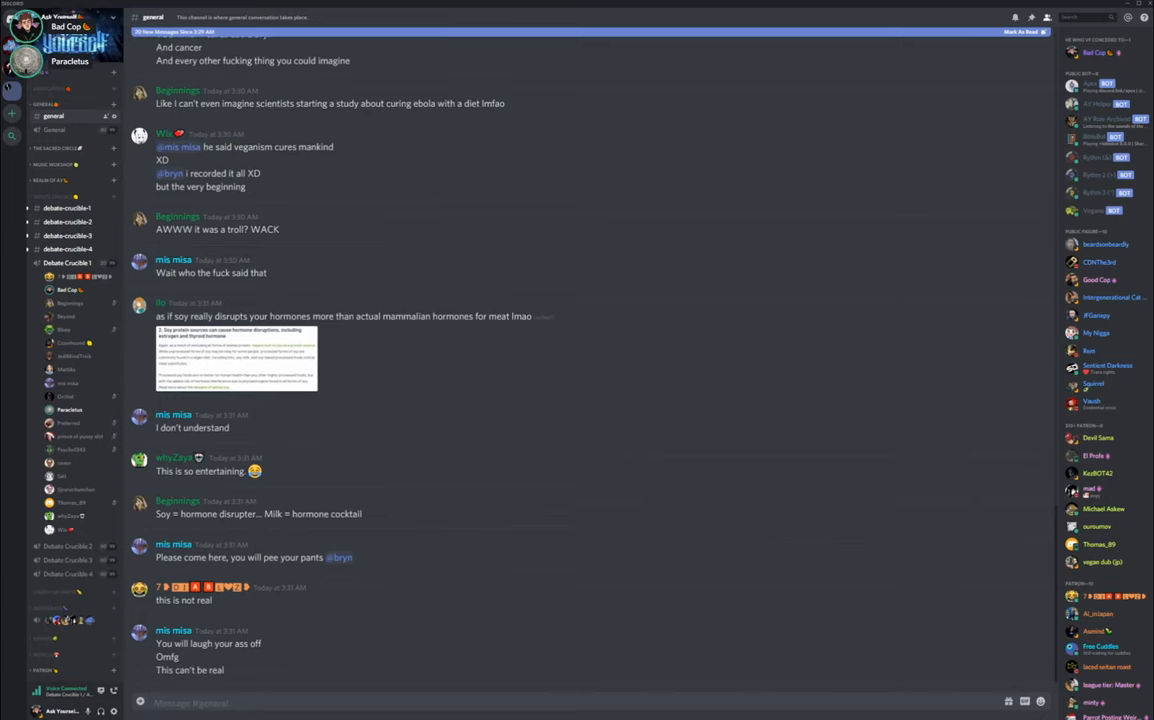
scroll(down, 3)
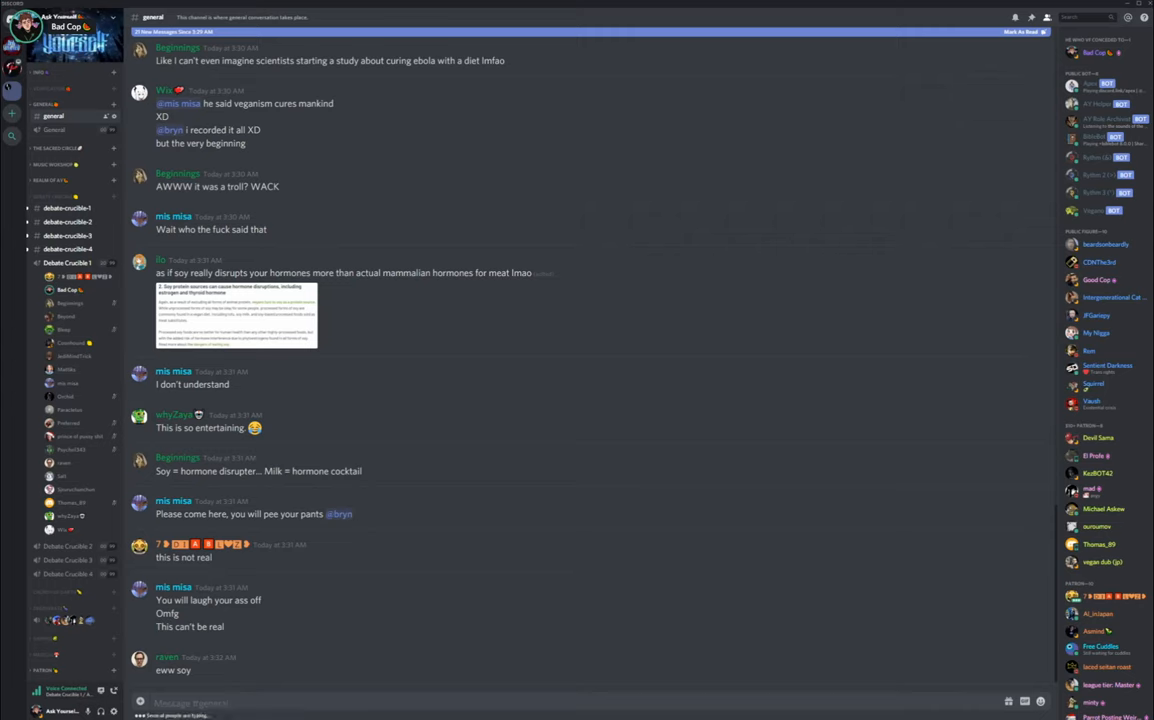
scroll(down, 3)
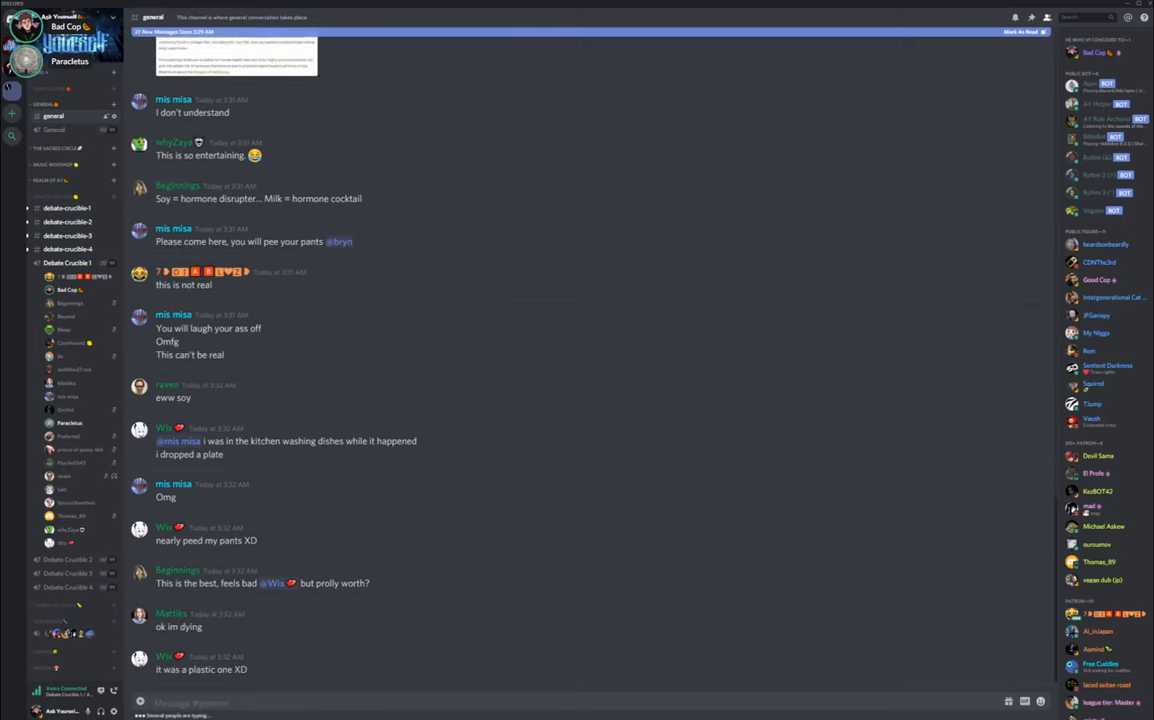
scroll(down, 3)
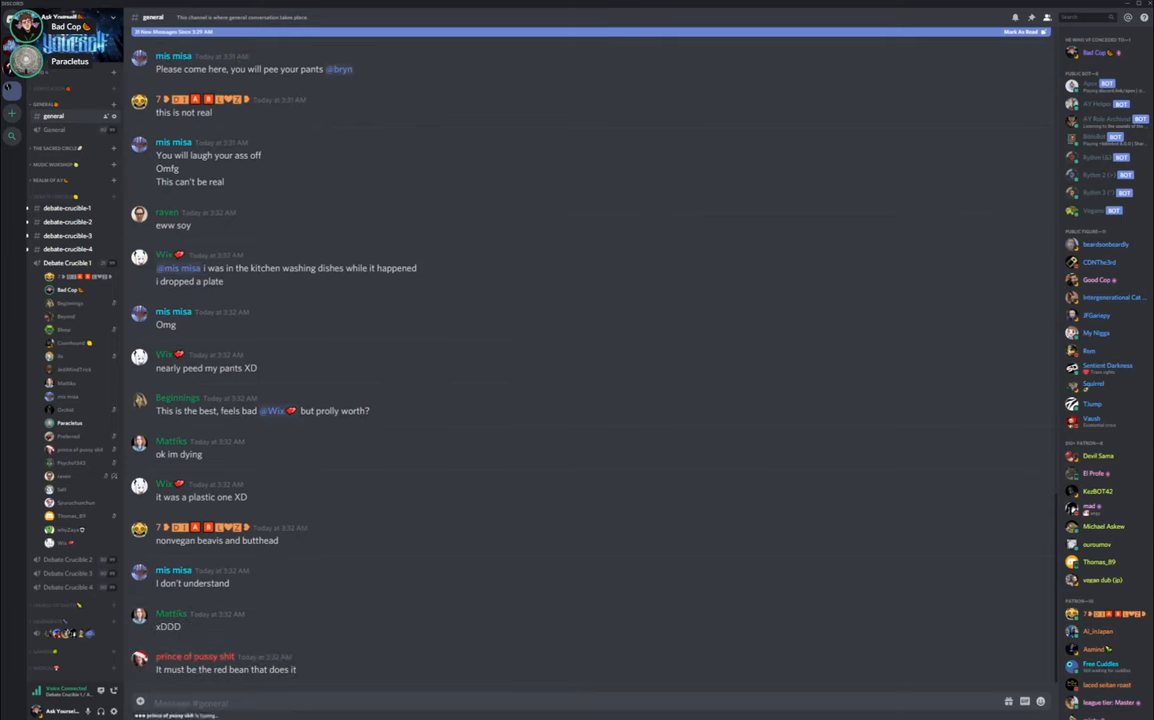